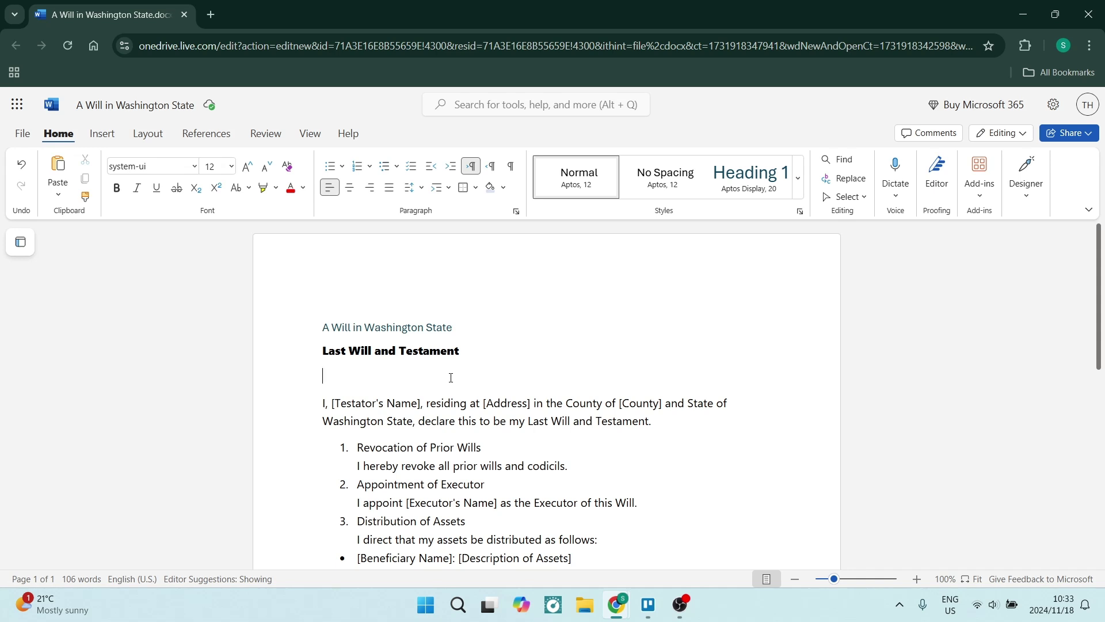
mouse_move(425, 385)
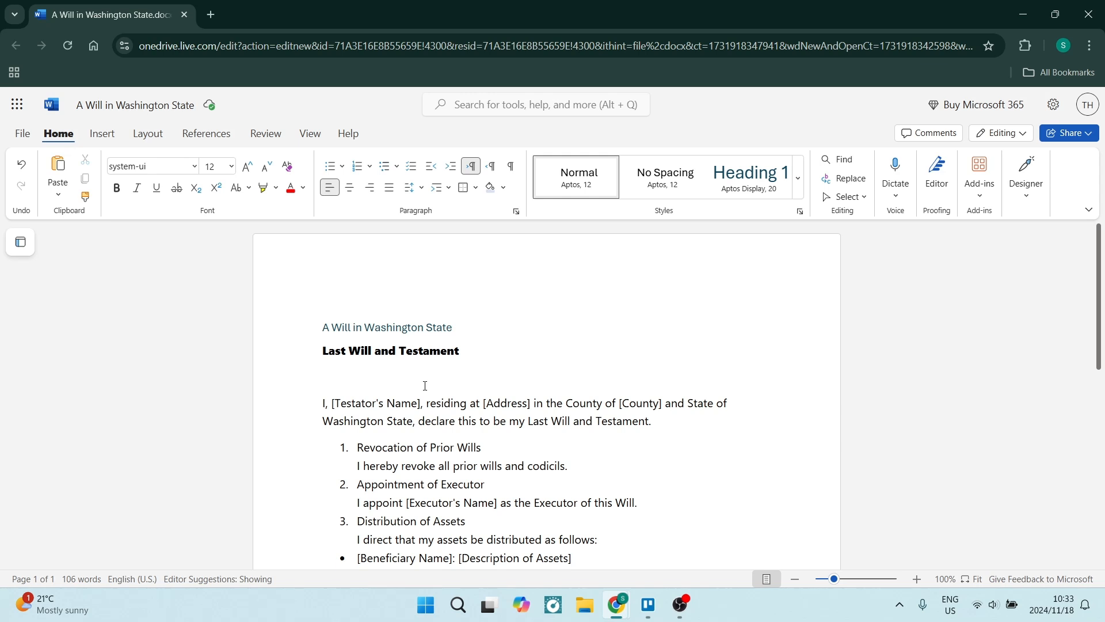
click(324, 376)
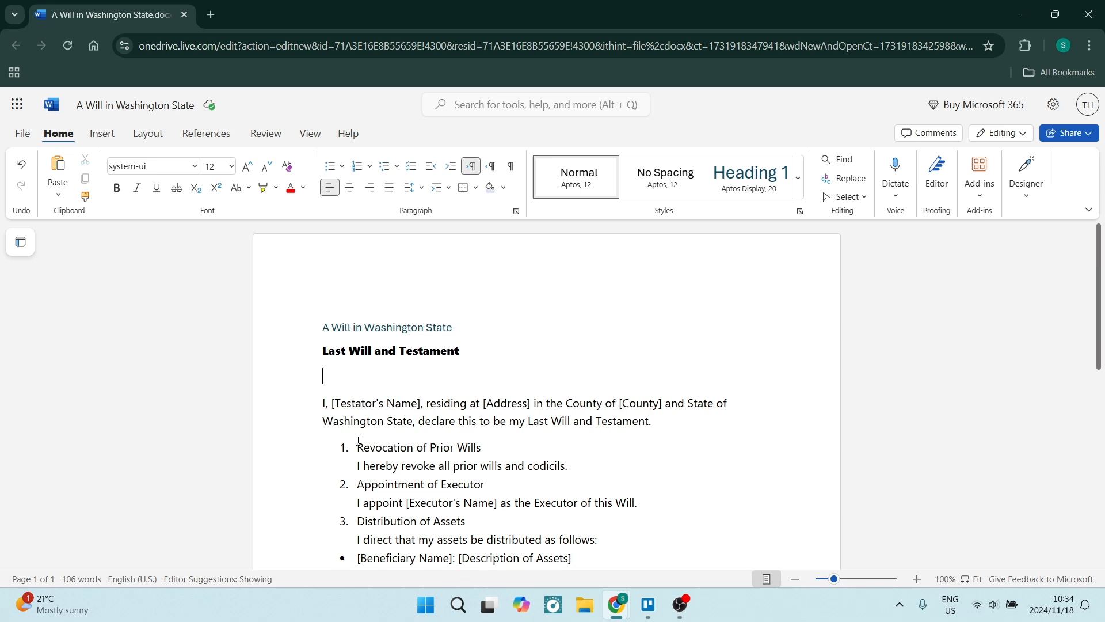
double_click(354, 421)
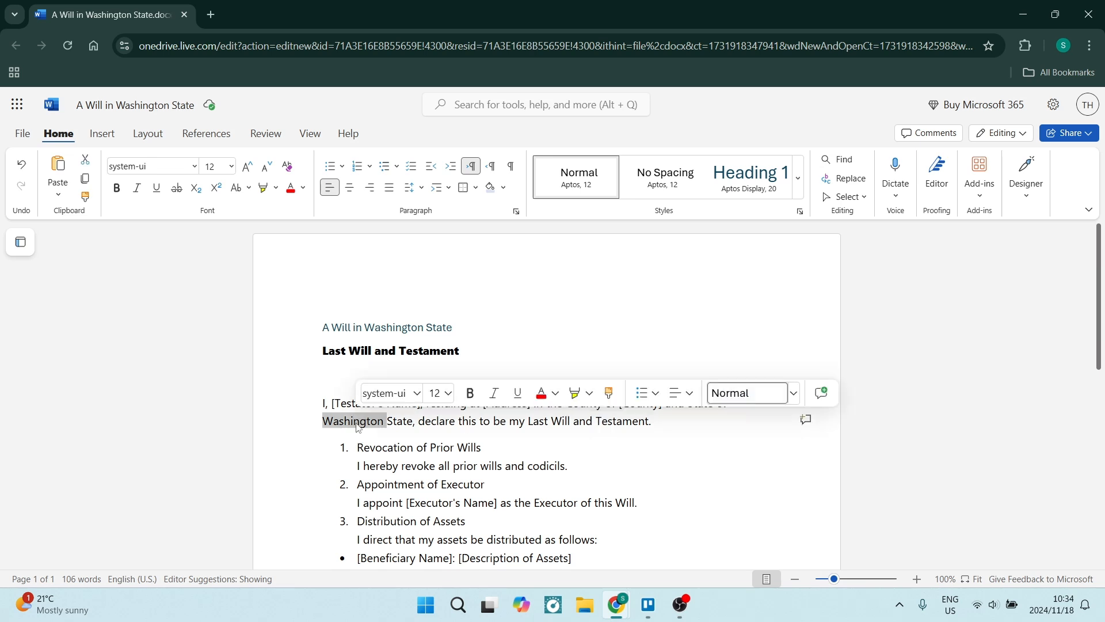
click(663, 403)
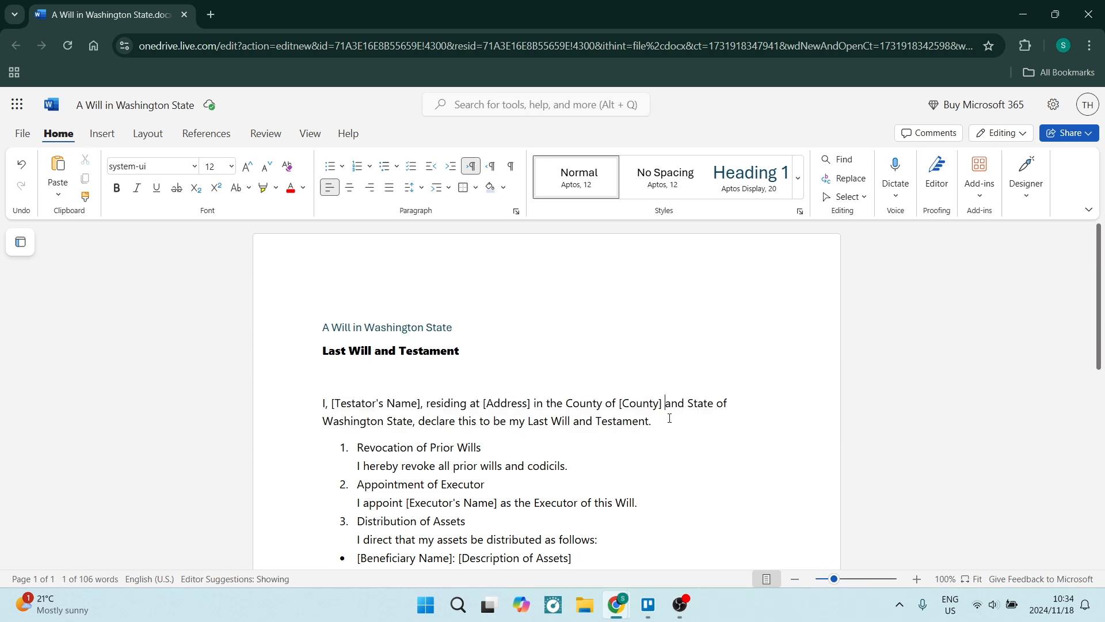
click(650, 420)
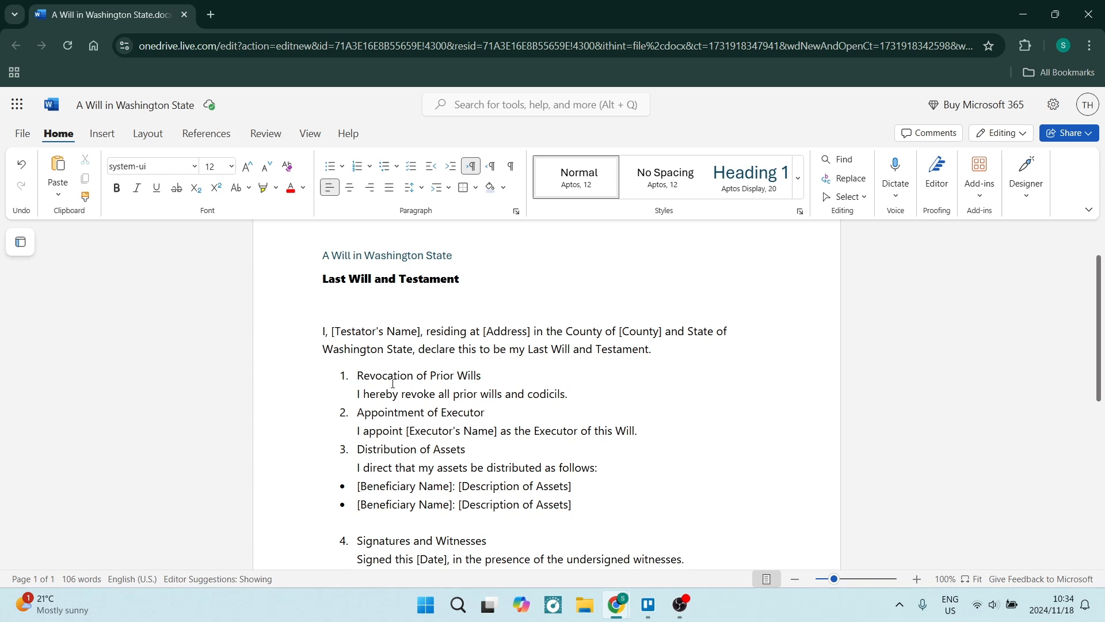
click(566, 393)
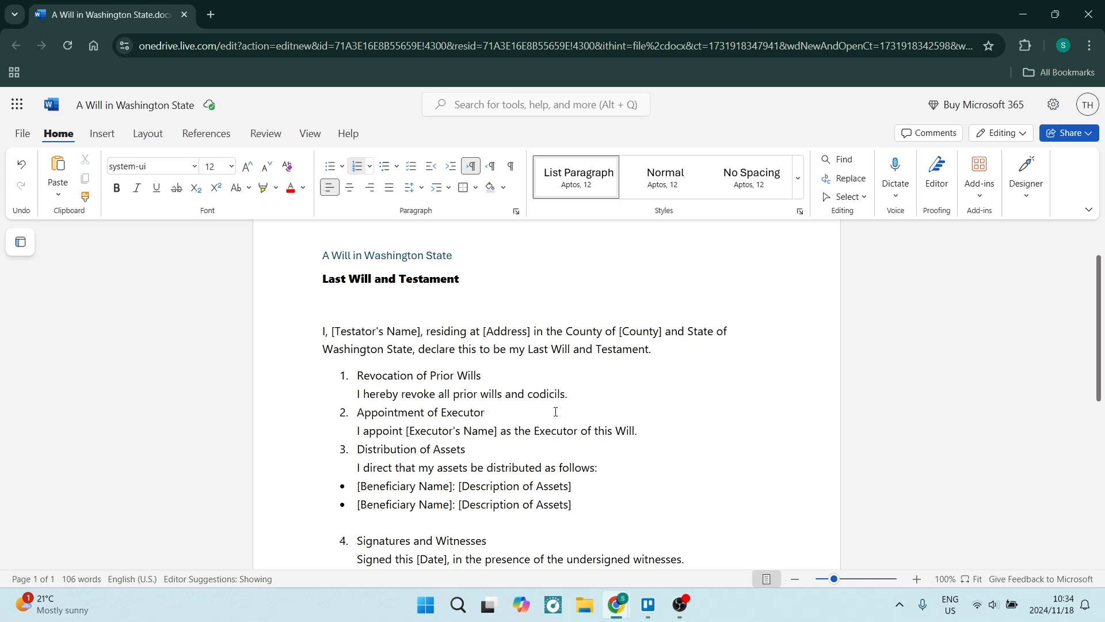
mouse_move(518, 464)
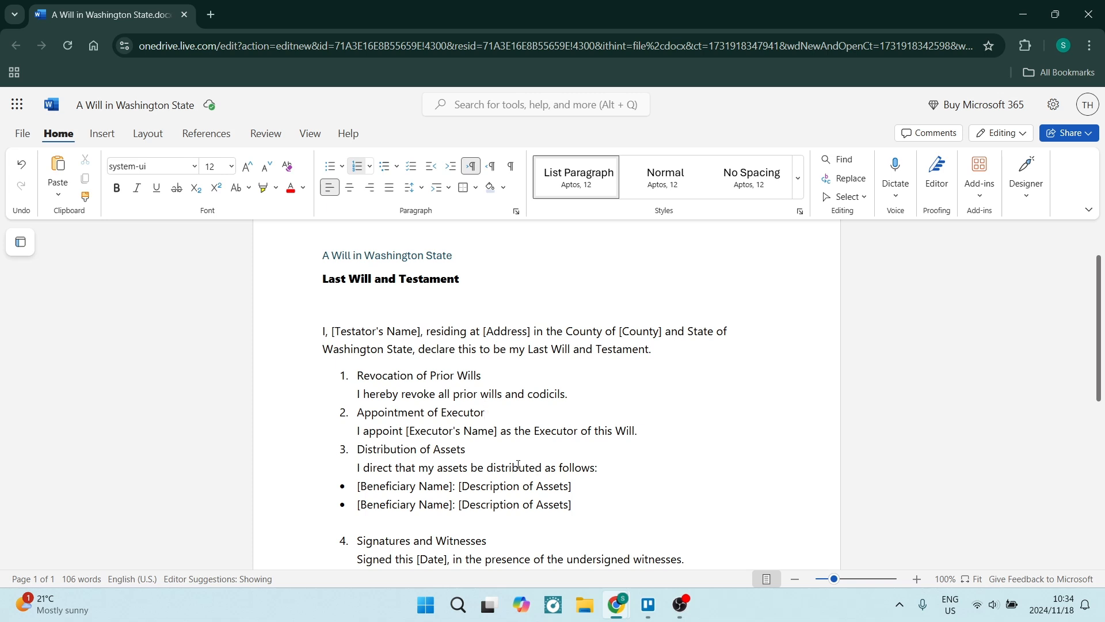
mouse_move(649, 427)
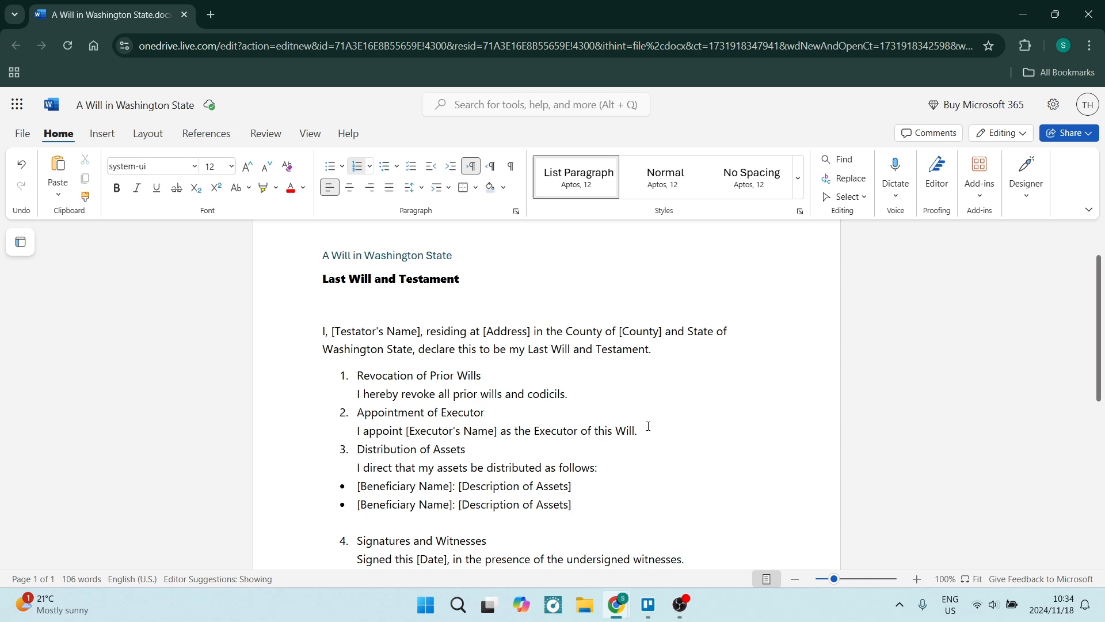
click(636, 431)
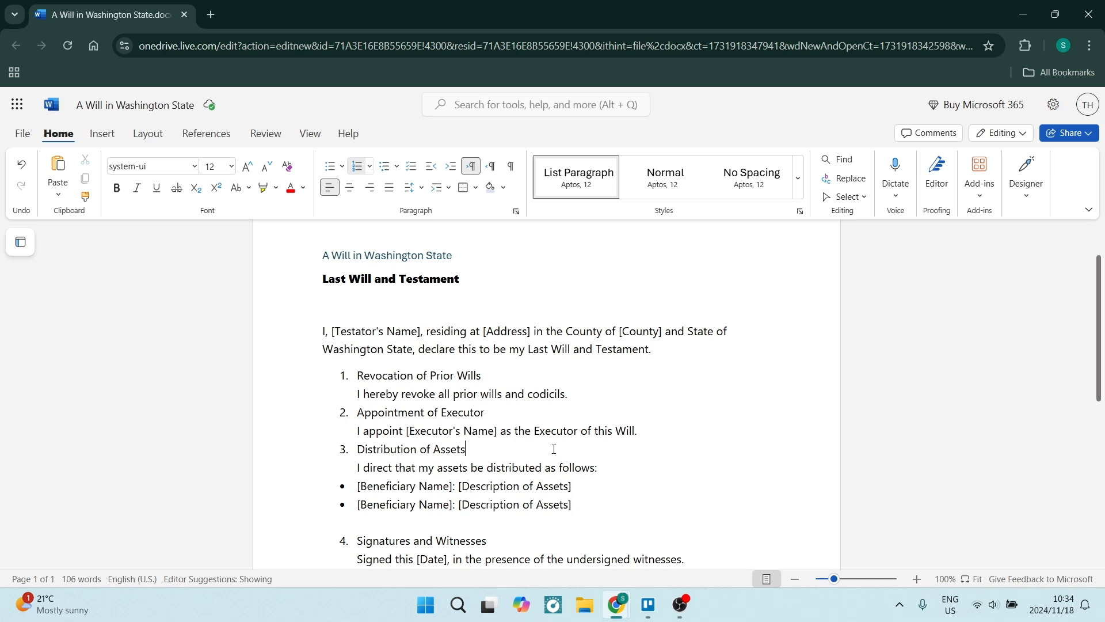
scroll(down, 3)
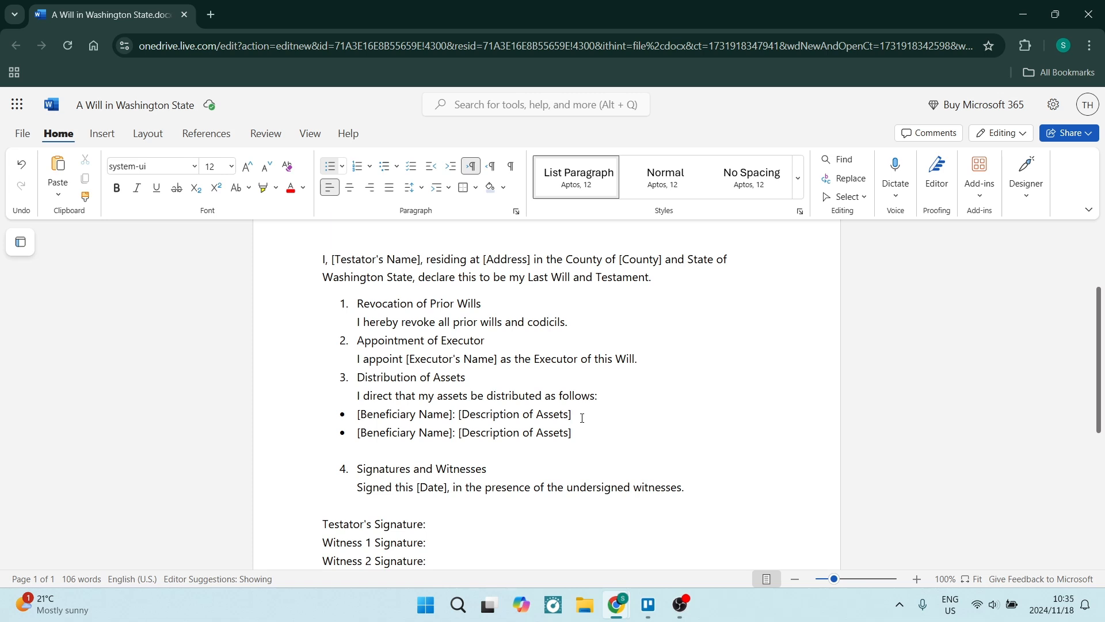
scroll(down, 3)
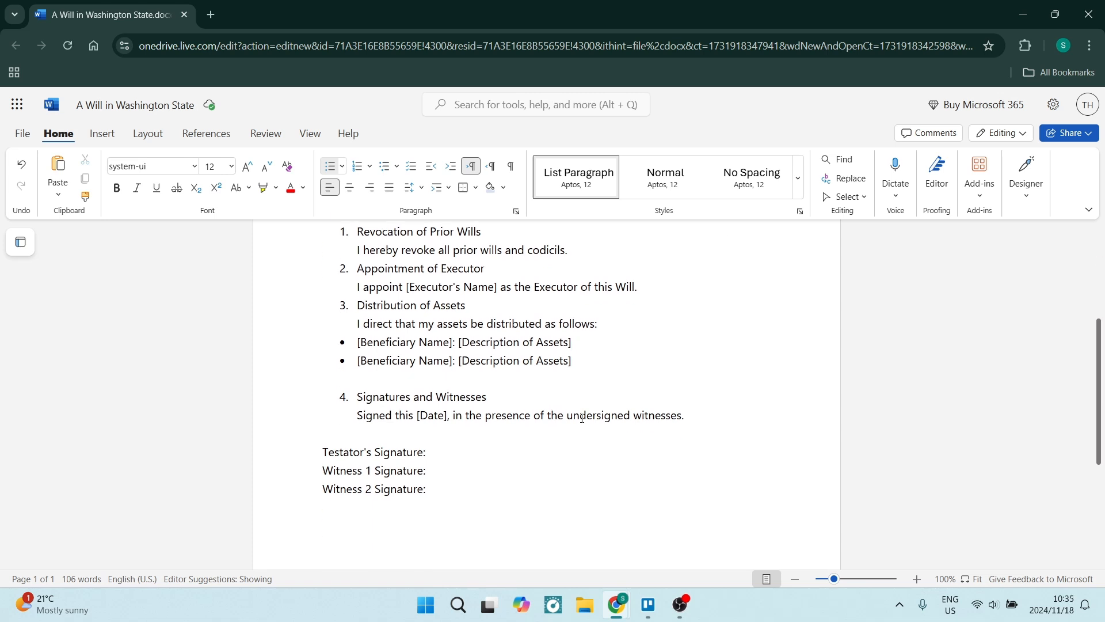
scroll(down, 3)
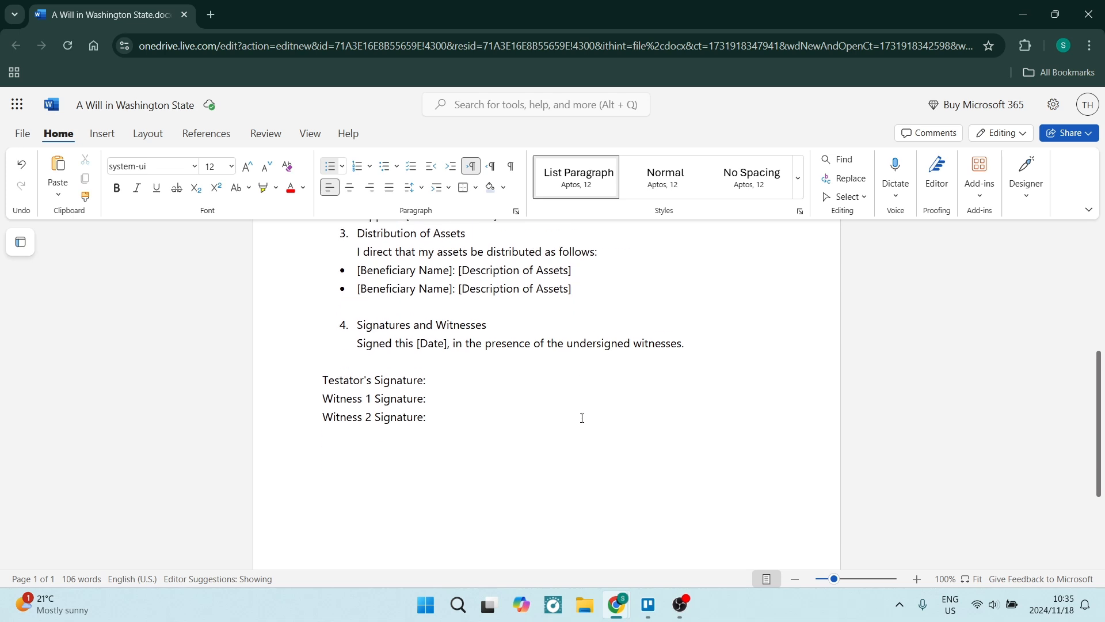
click(572, 270)
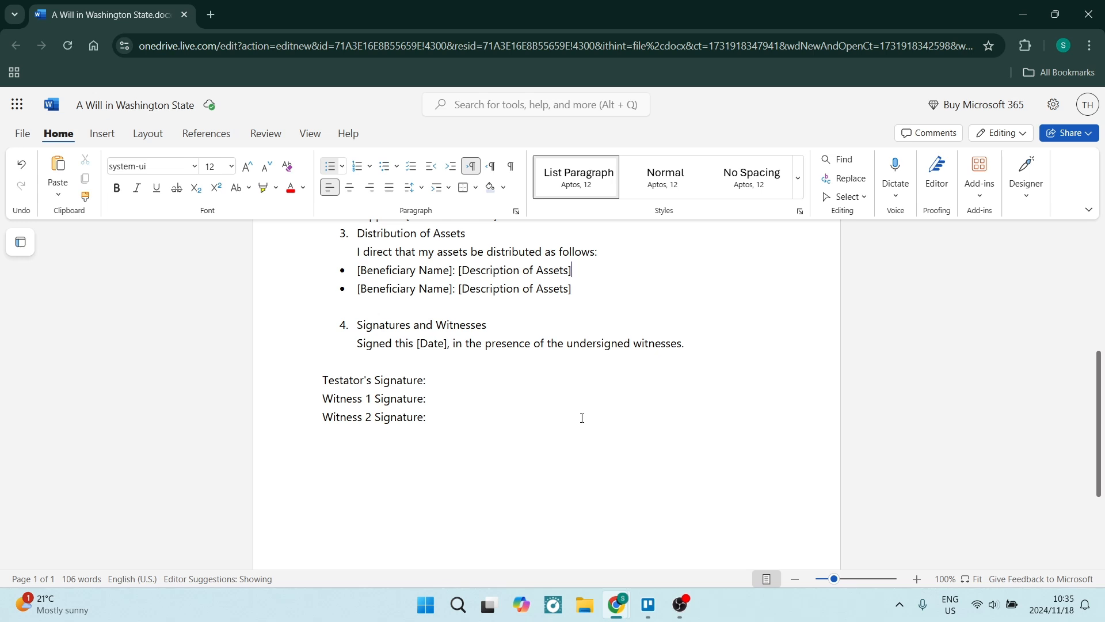
click(424, 379)
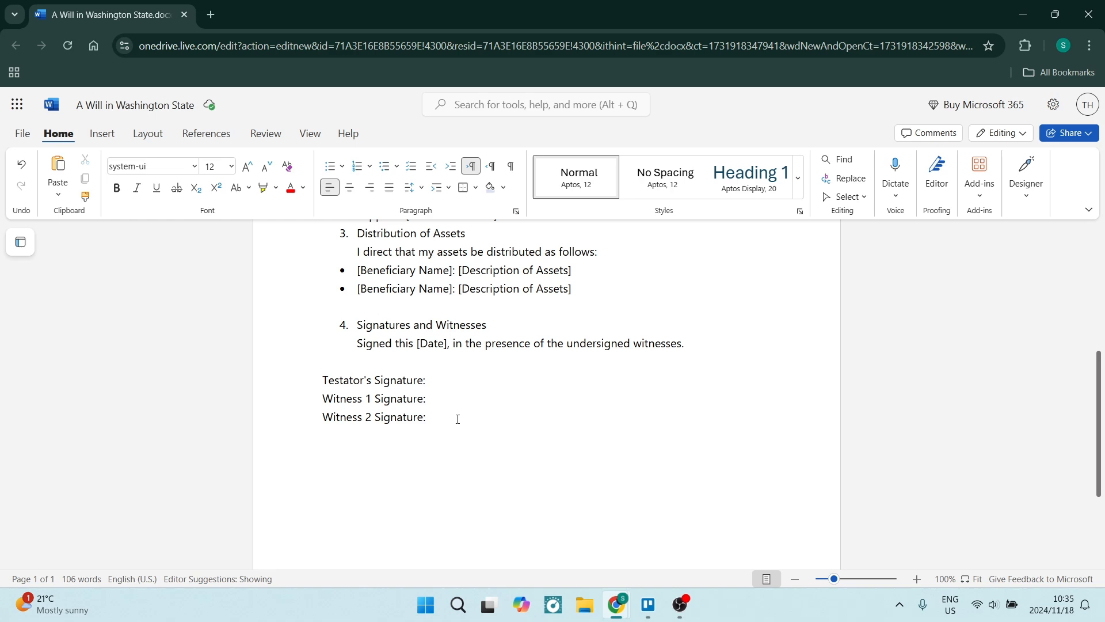
click(426, 417)
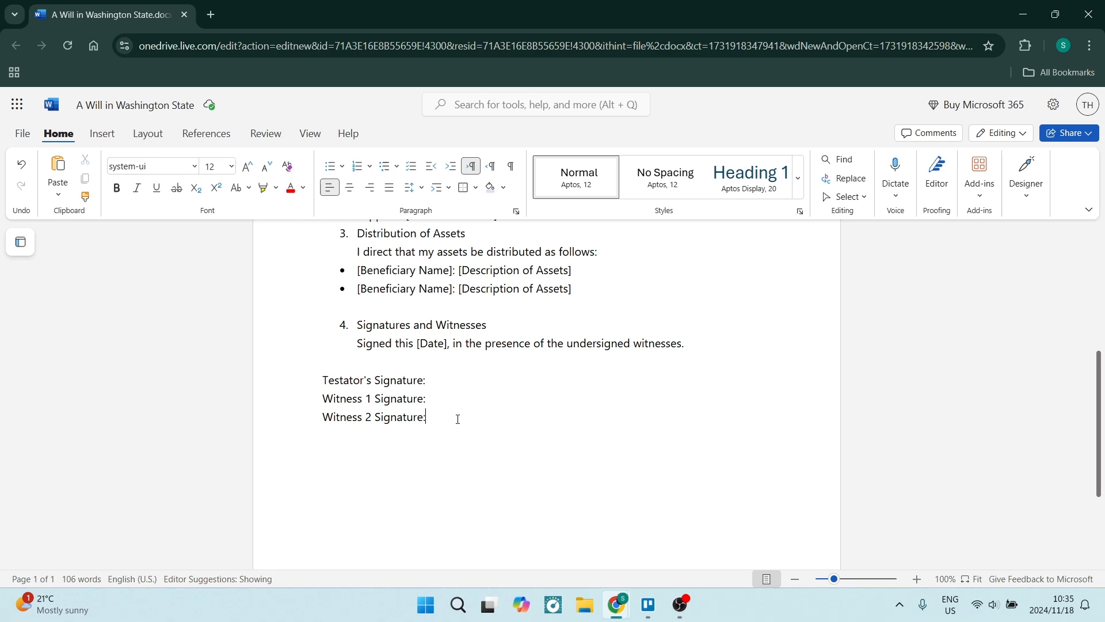
scroll(up, 3)
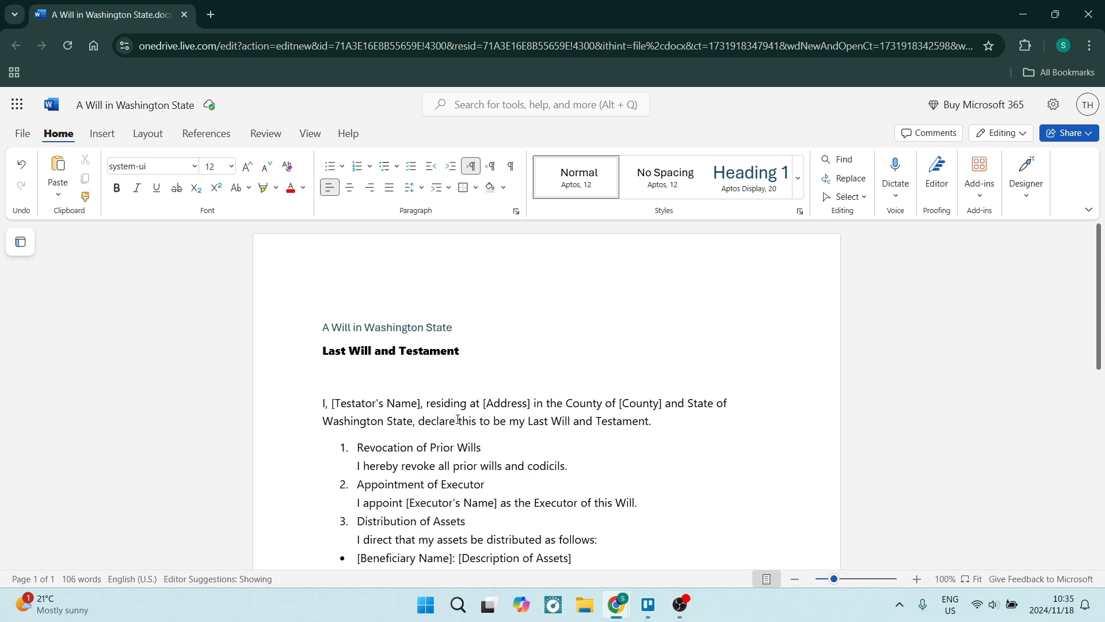